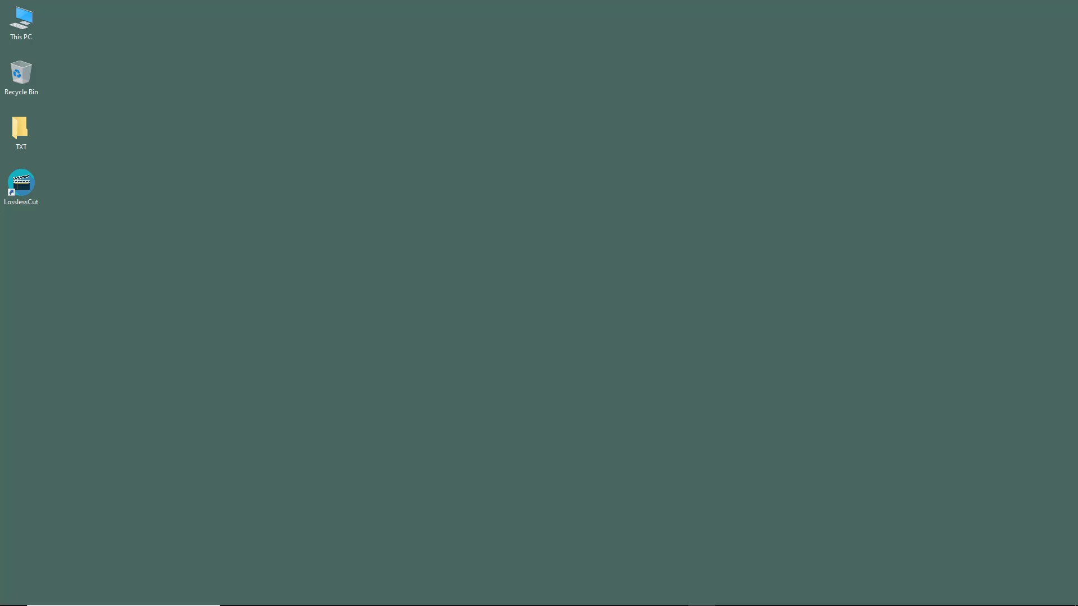
{"action": "mouse_move", "coordinate": [369, 170]}
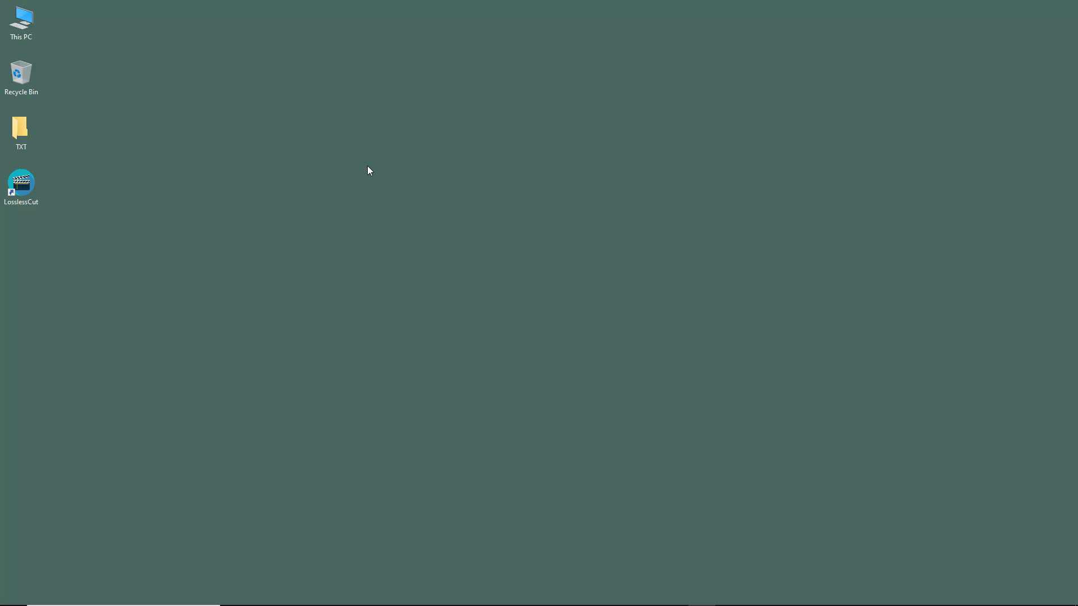
Launch LosslessCut from its desktop shortcut so it opens on the empty DROP FILE(S) screen.
{"action": "left_click", "coordinate": [22, 182]}
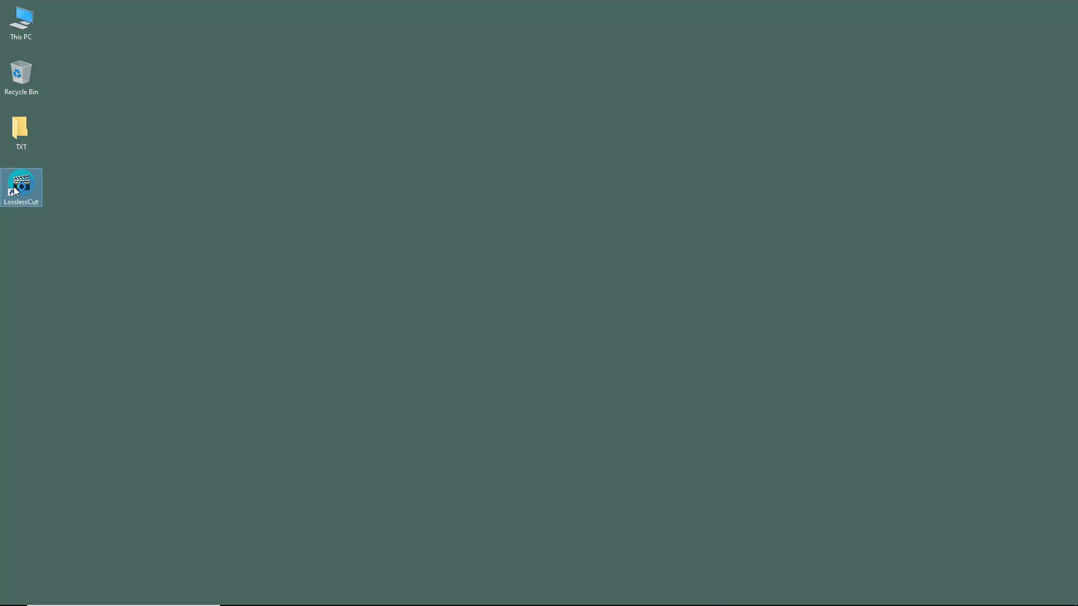
{"action": "double_click", "coordinate": [21, 188]}
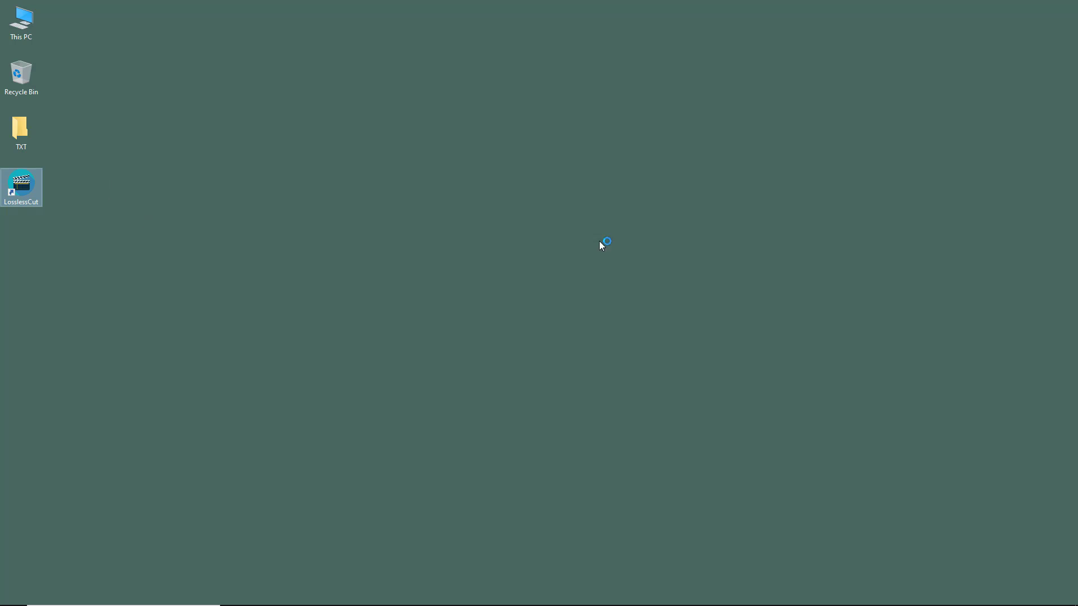
{"action": "double_click", "coordinate": [21, 187]}
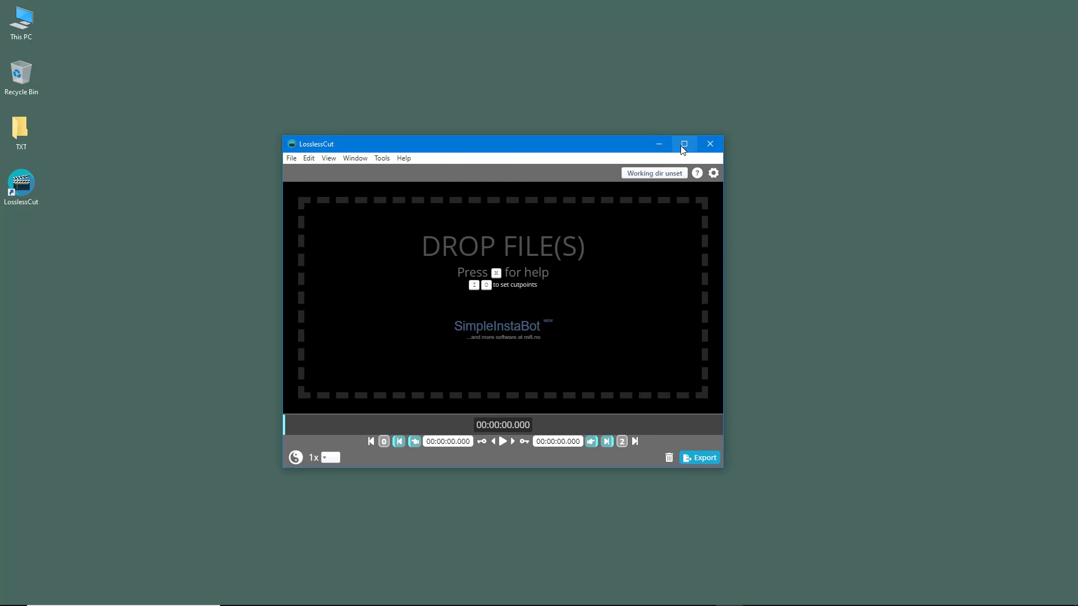
Maximize the LosslessCut window and keep the timeline zoom level at 1x.
{"action": "left_click", "coordinate": [683, 143]}
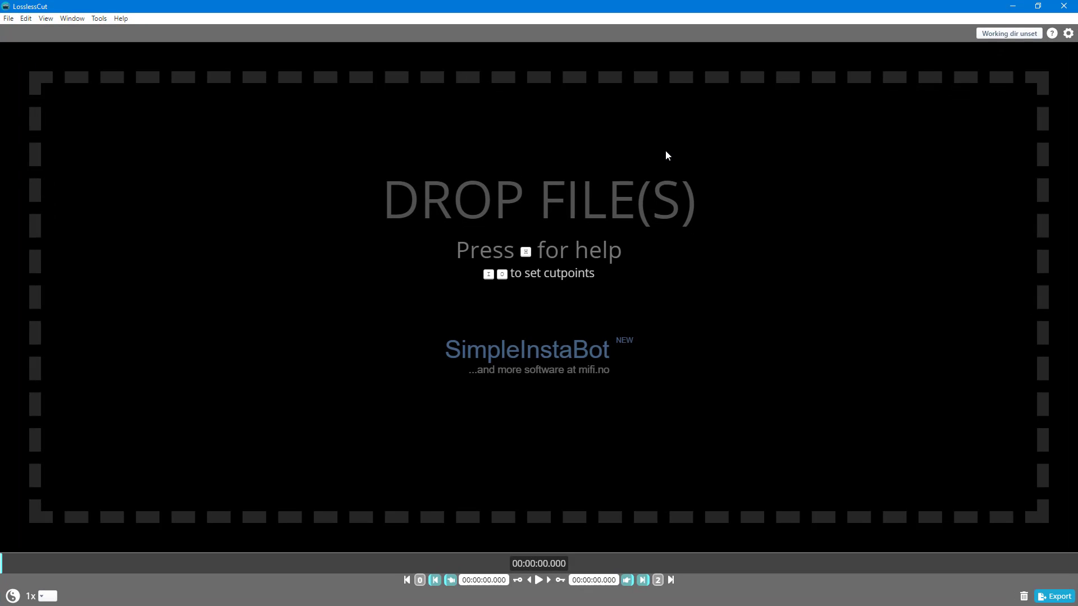
{"action": "mouse_move", "coordinate": [539, 97]}
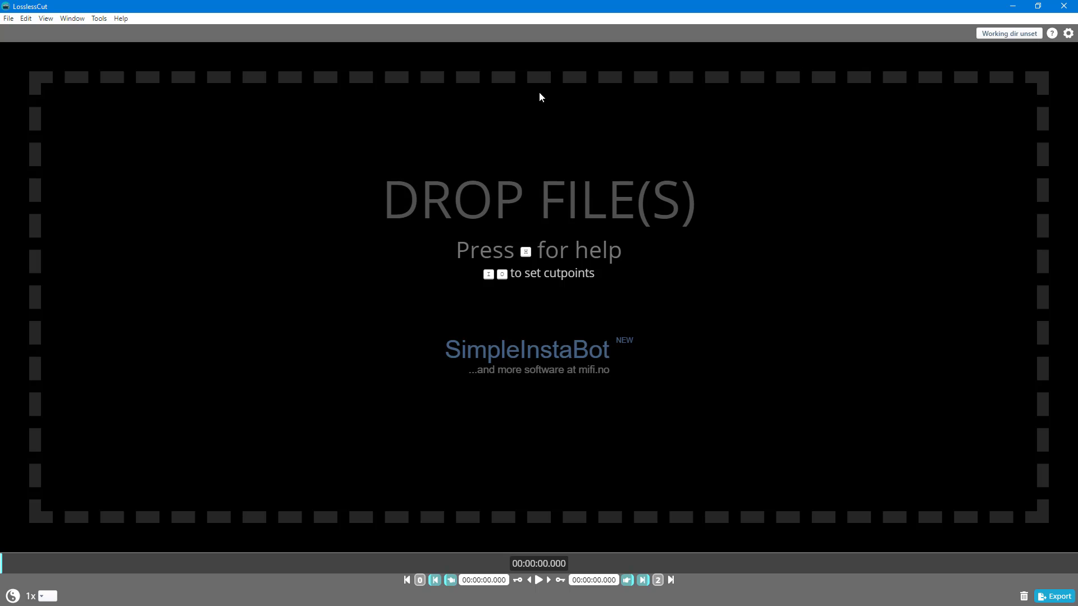
{"action": "mouse_move", "coordinate": [529, 485]}
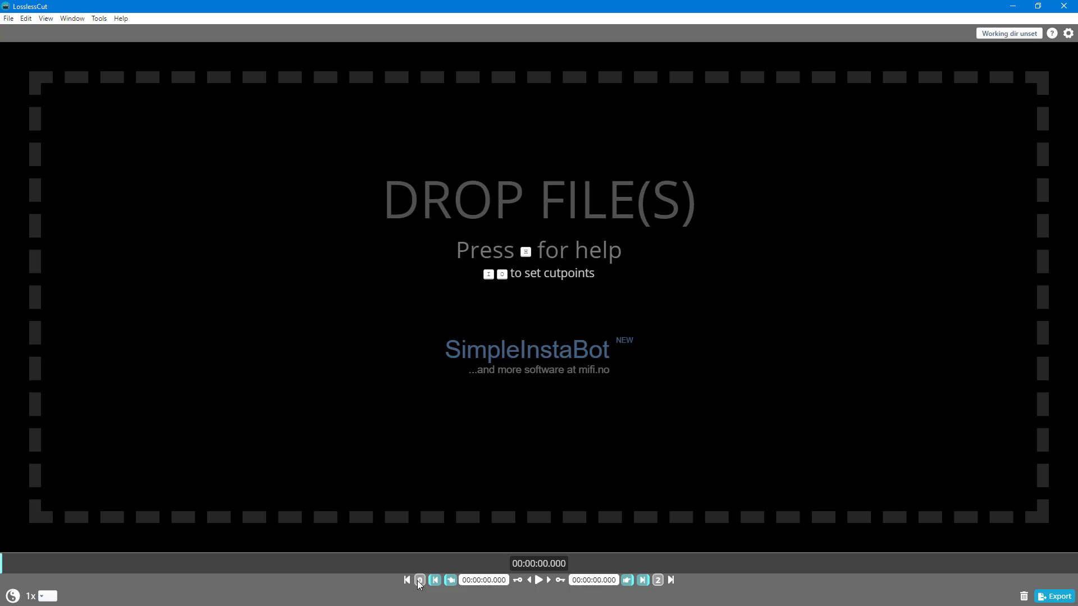
{"action": "mouse_move", "coordinate": [545, 582]}
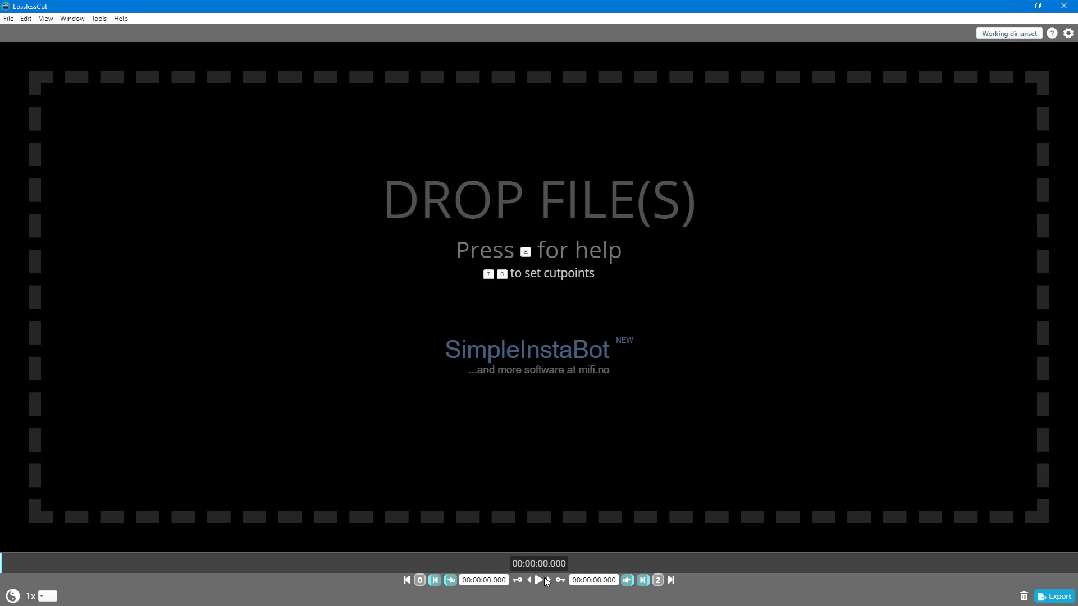
{"action": "mouse_move", "coordinate": [692, 579]}
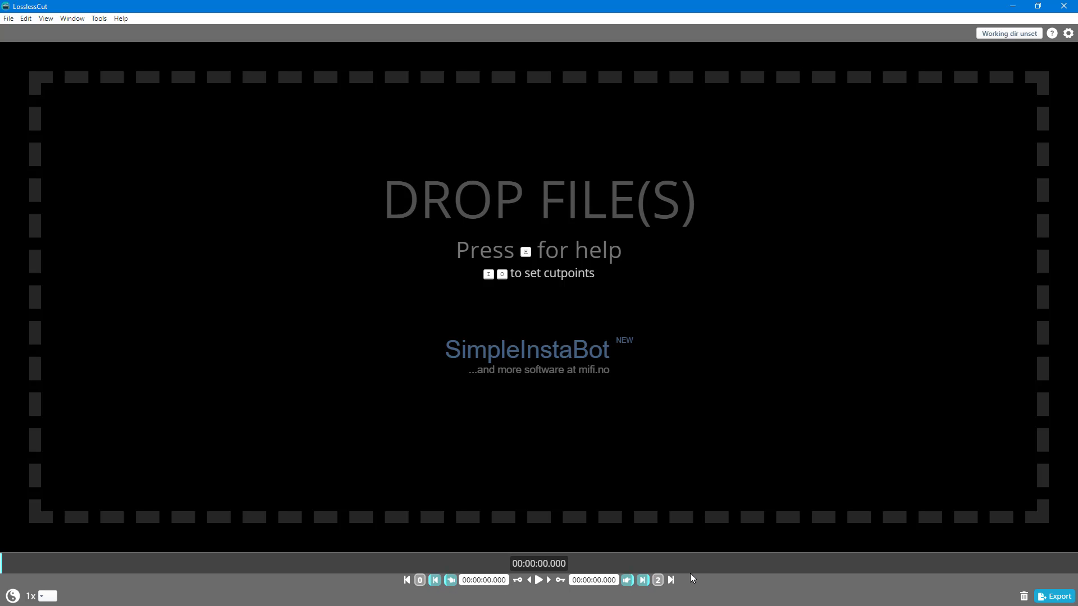
{"action": "mouse_move", "coordinate": [1042, 596]}
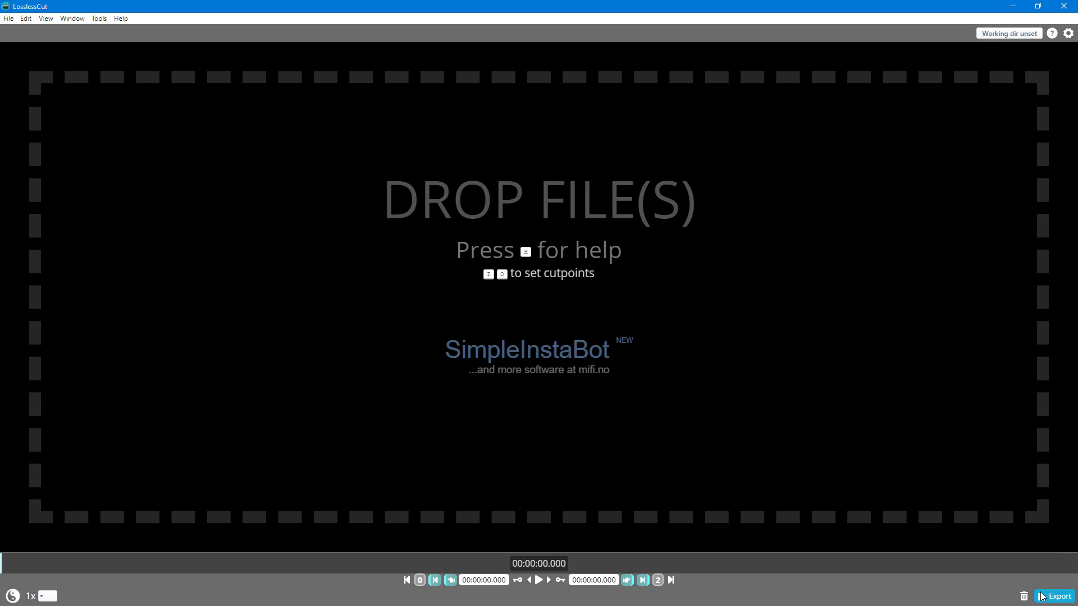
{"action": "mouse_move", "coordinate": [993, 592]}
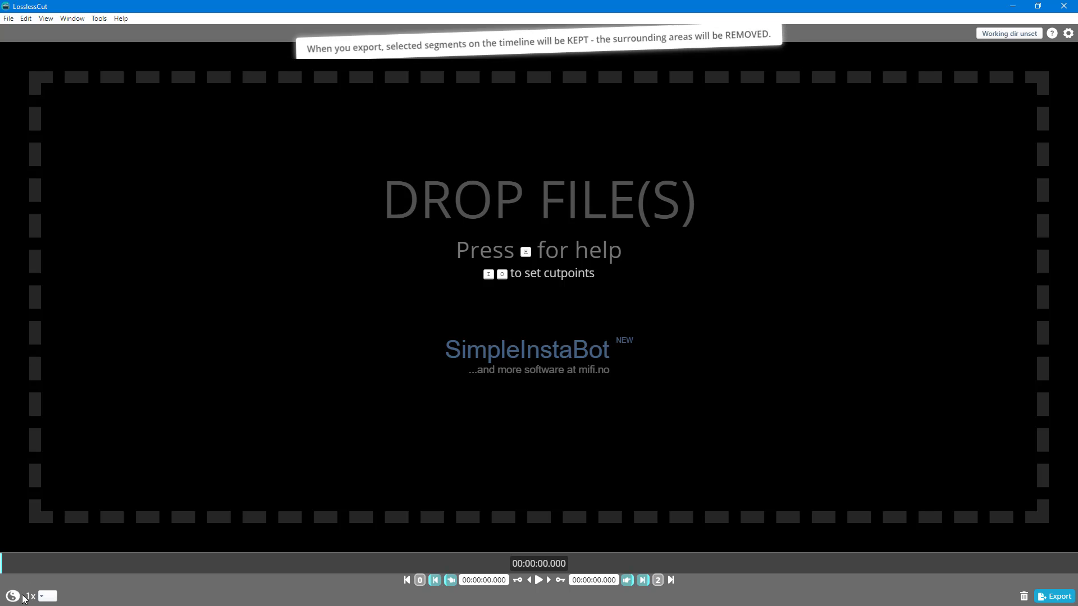
{"action": "left_click", "coordinate": [51, 596]}
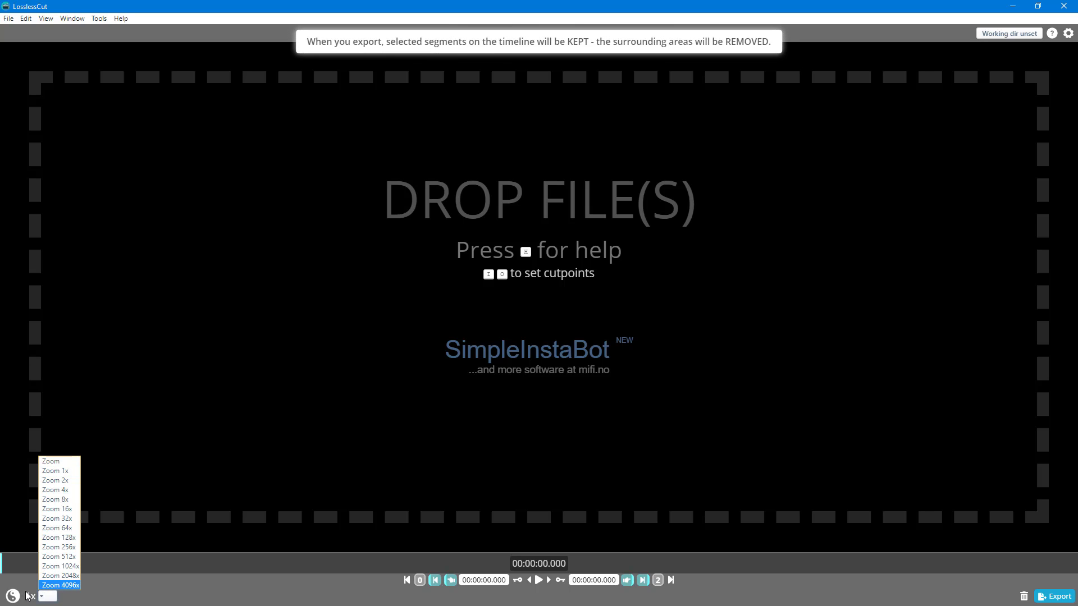
{"action": "left_click", "coordinate": [55, 470]}
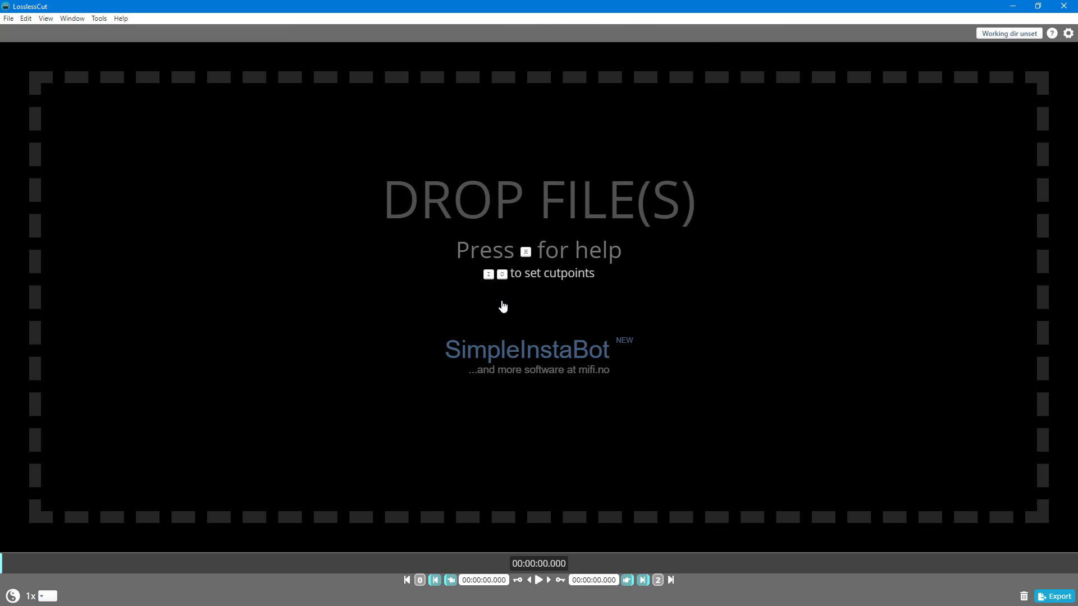
{"action": "mouse_move", "coordinate": [1065, 37]}
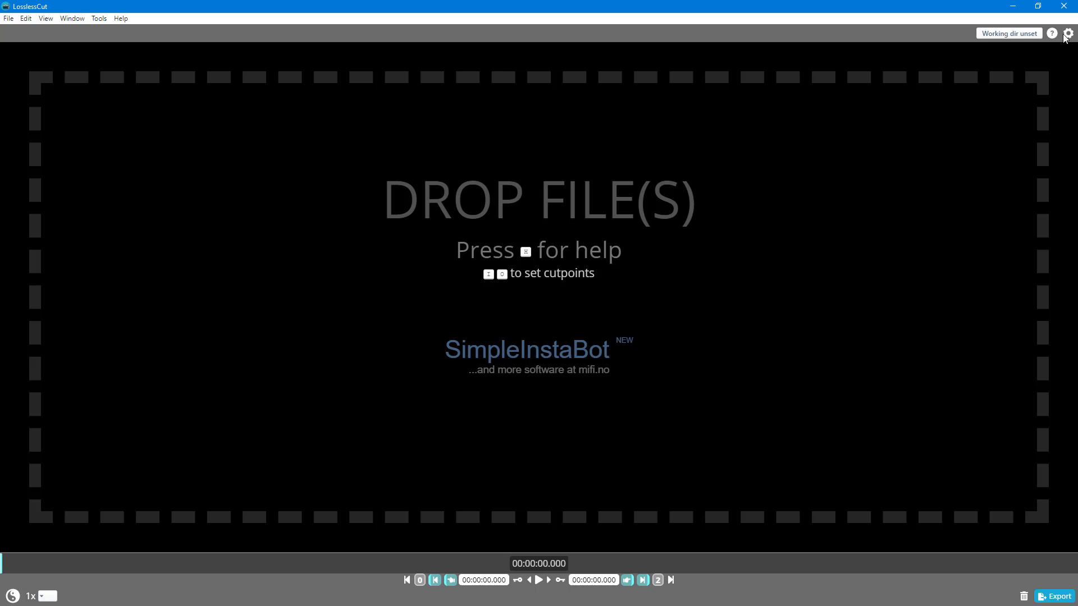
Review the app settings page and return to the empty drop-file screen.
{"action": "left_click", "coordinate": [1060, 32]}
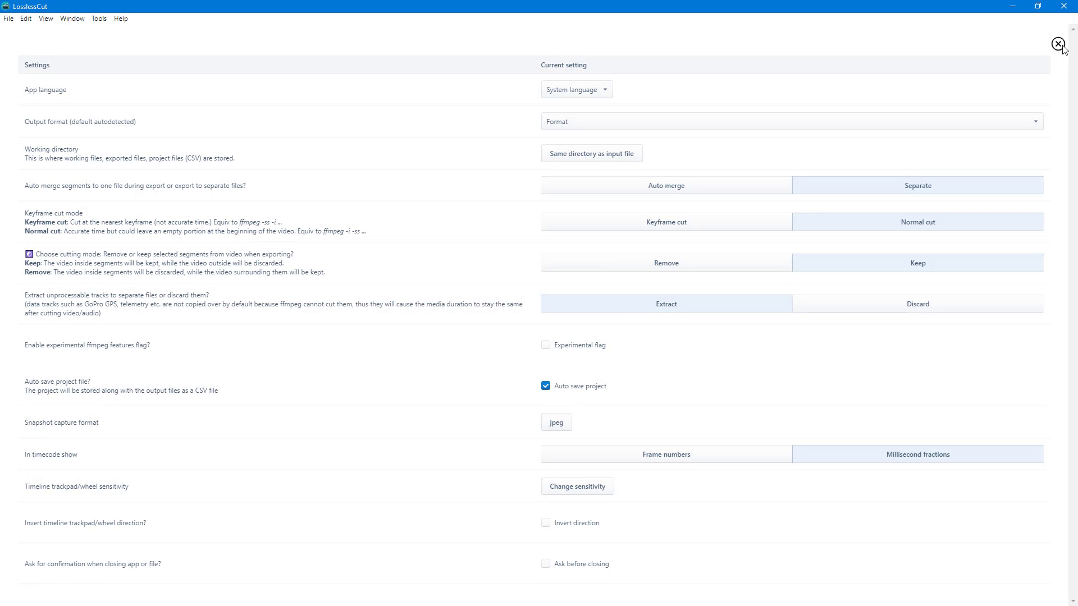
{"action": "left_click", "coordinate": [1057, 44]}
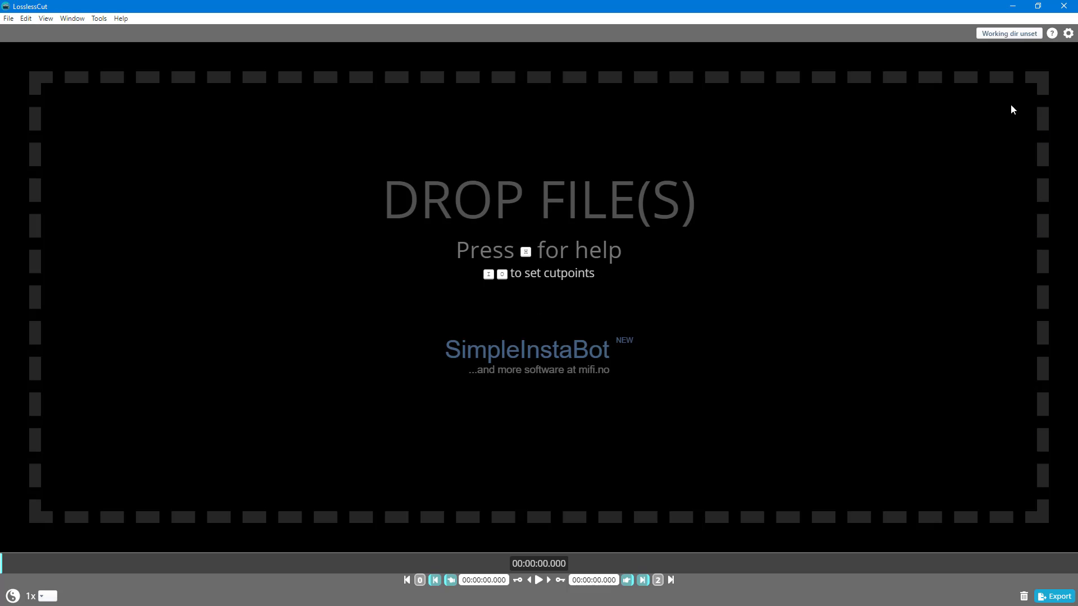
{"action": "mouse_move", "coordinate": [26, 18]}
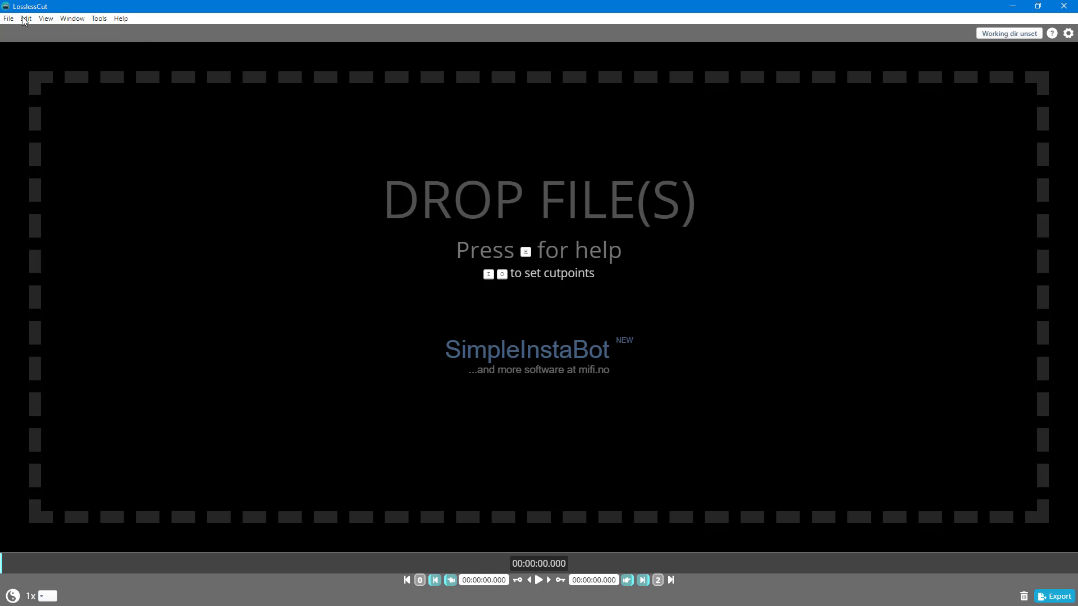
{"action": "left_click", "coordinate": [8, 17]}
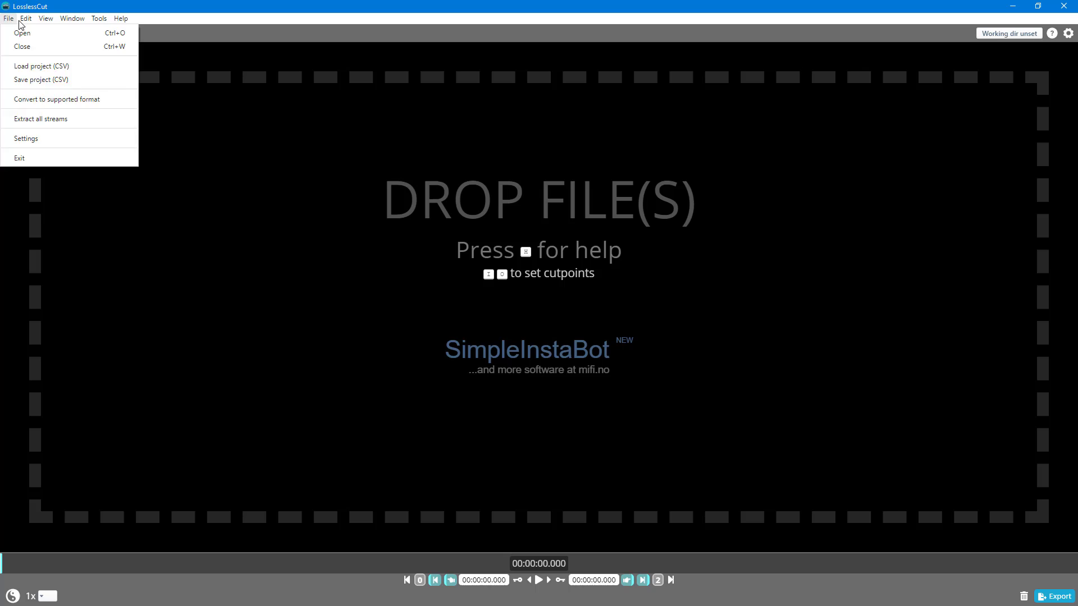
{"action": "left_click", "coordinate": [26, 18]}
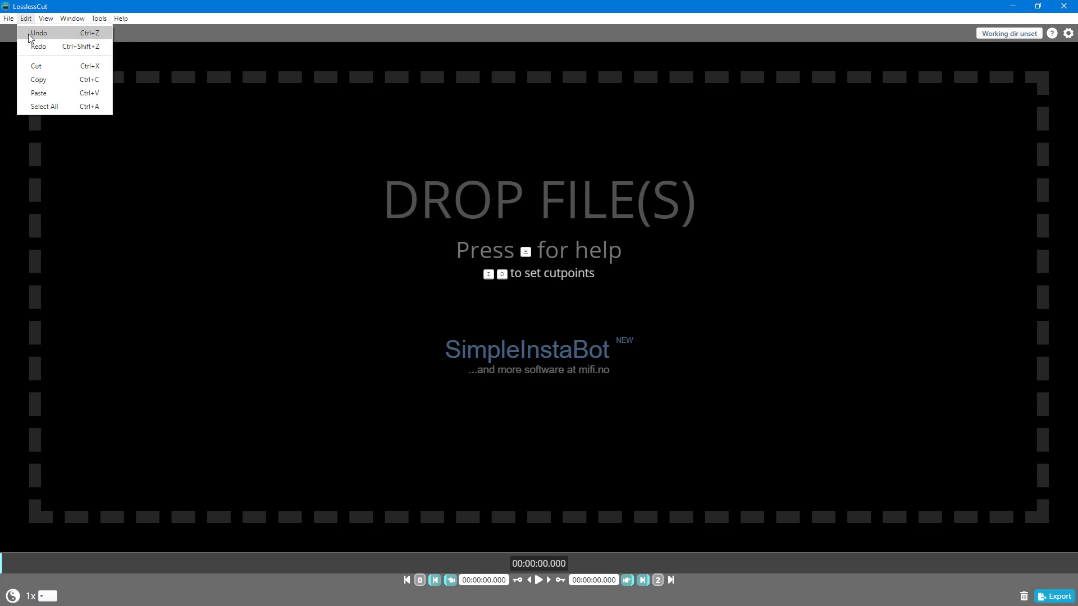
{"action": "left_click", "coordinate": [45, 18]}
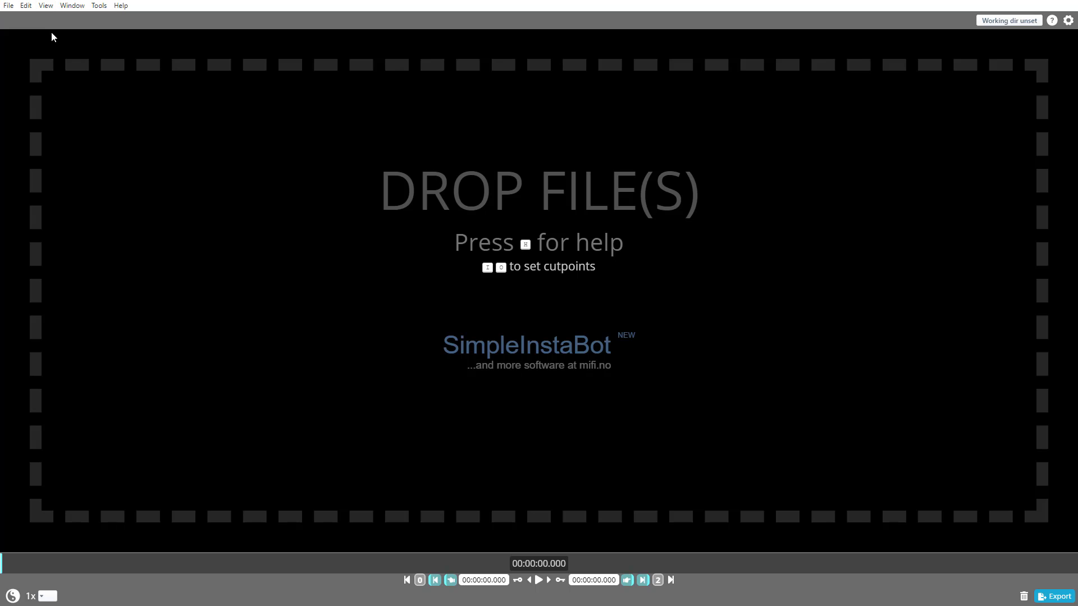
{"action": "left_click", "coordinate": [45, 6]}
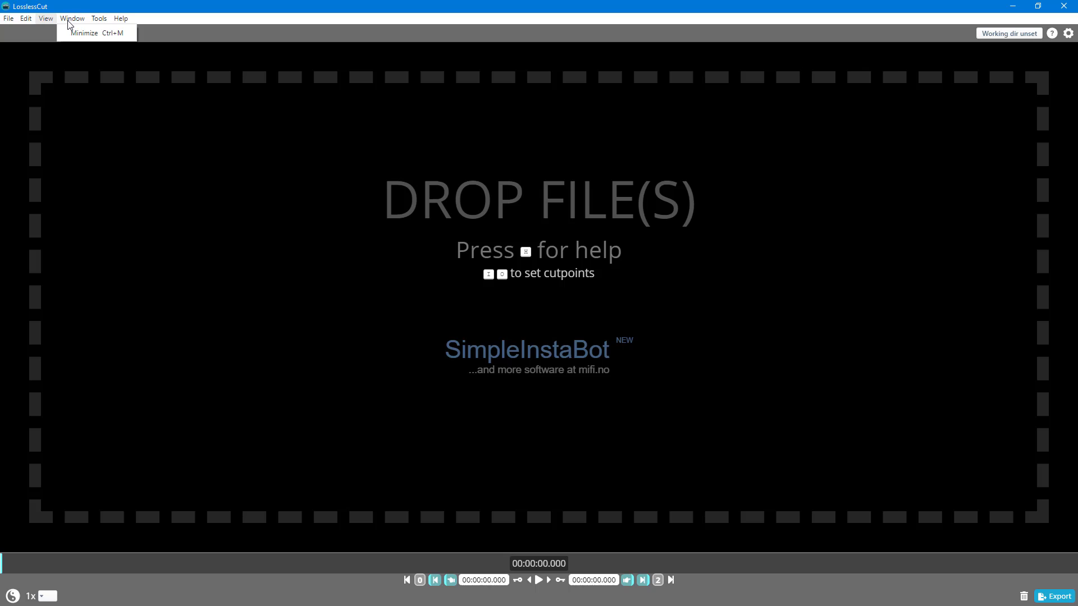
{"action": "mouse_move", "coordinate": [97, 33]}
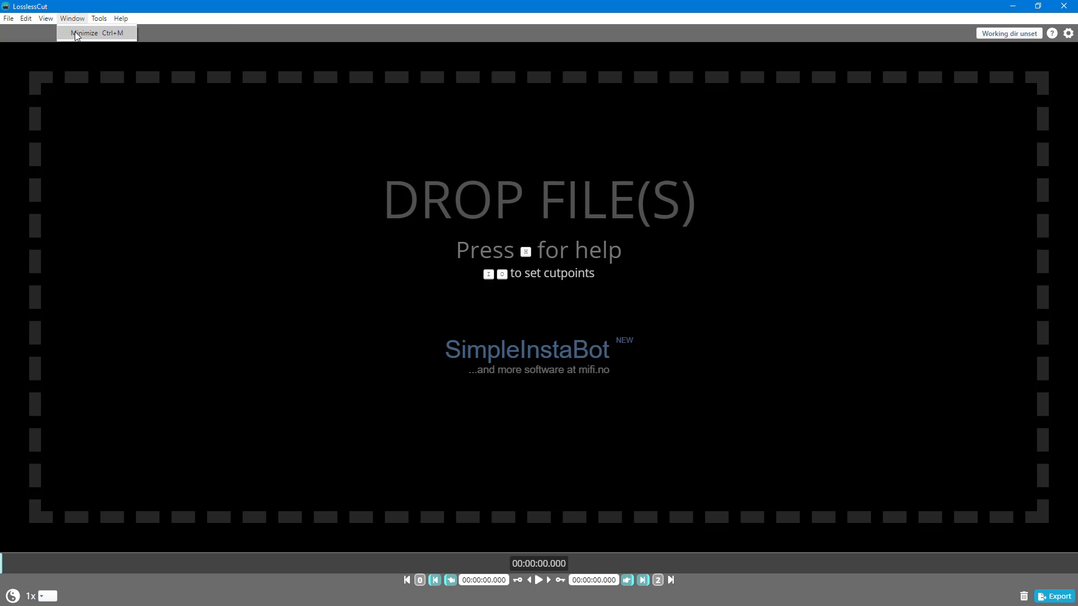
{"action": "left_click", "coordinate": [98, 18]}
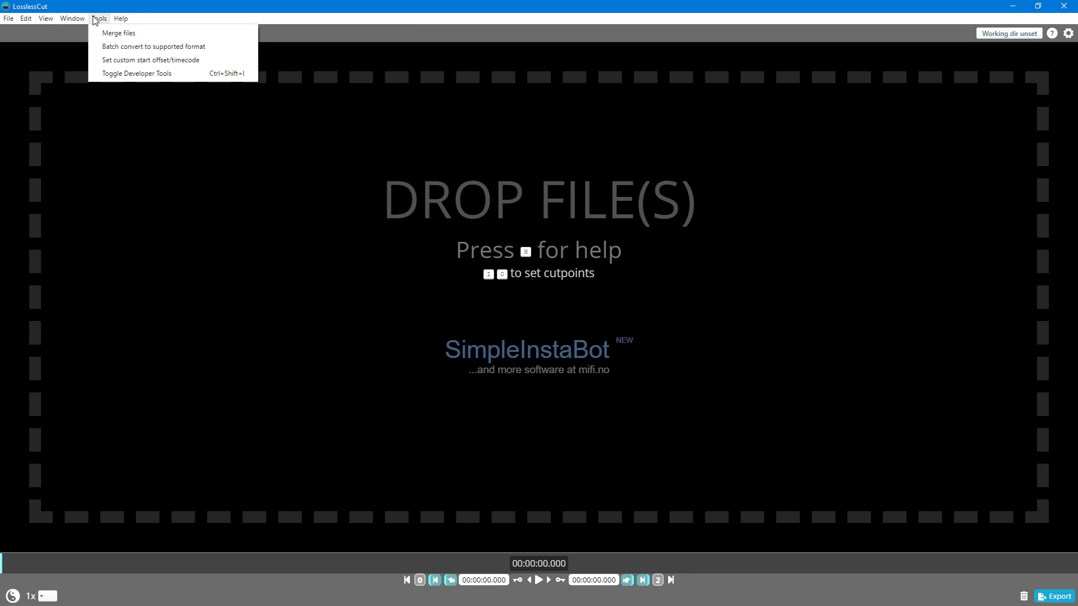
{"action": "mouse_move", "coordinate": [153, 46]}
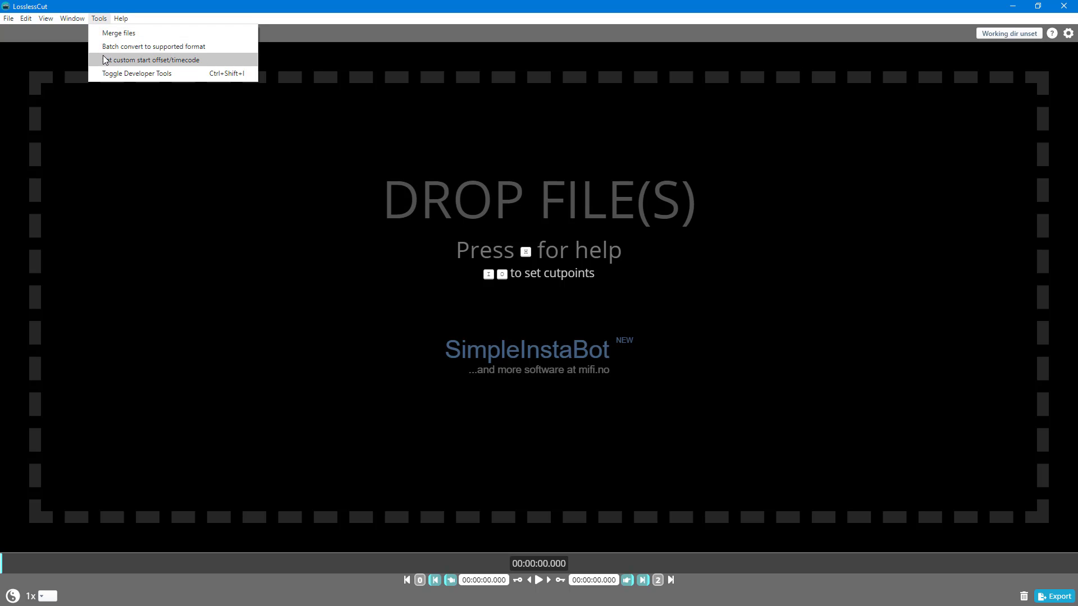
{"action": "left_click", "coordinate": [120, 19]}
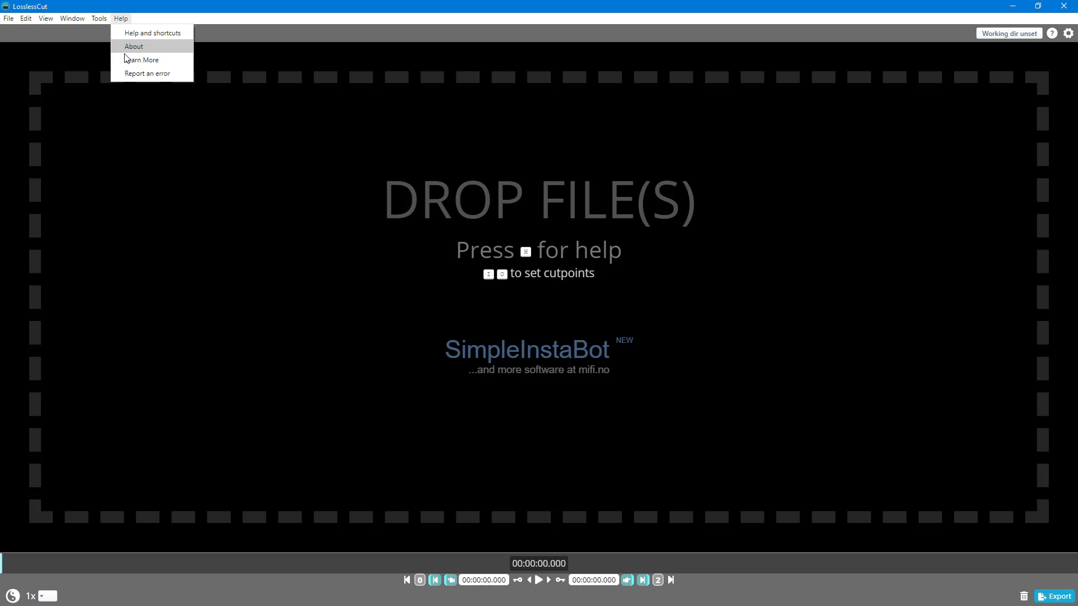
{"action": "left_click", "coordinate": [265, 207]}
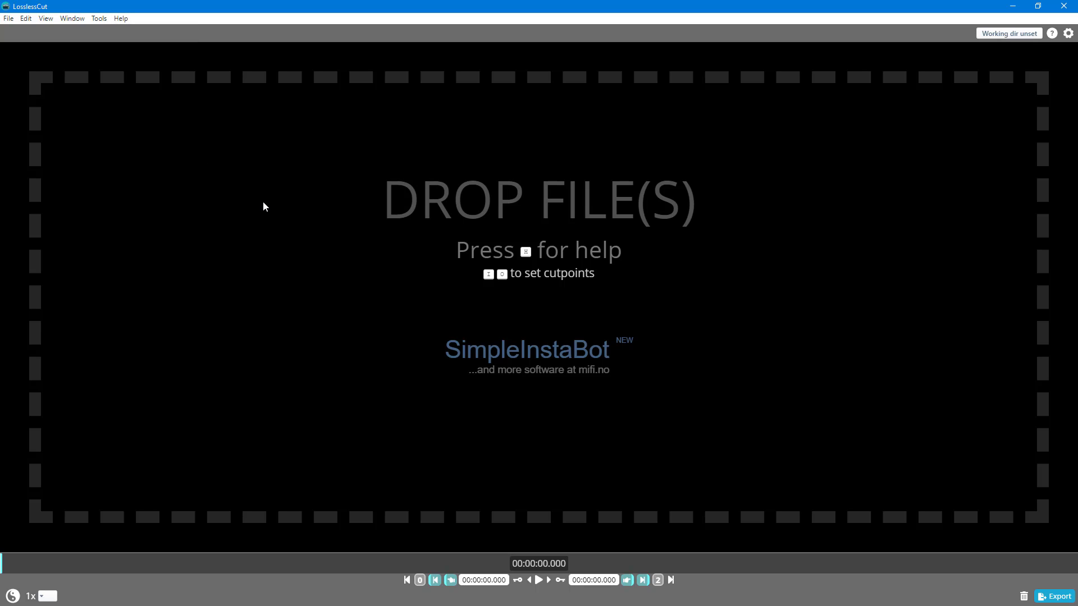
{"action": "mouse_move", "coordinate": [277, 178]}
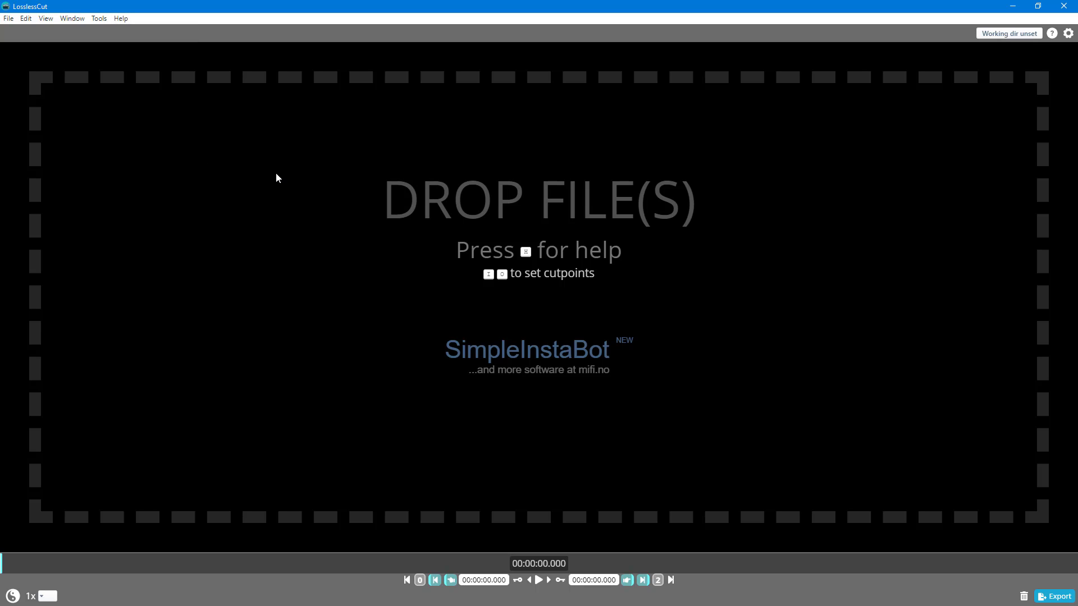
{"action": "mouse_move", "coordinate": [358, 266]}
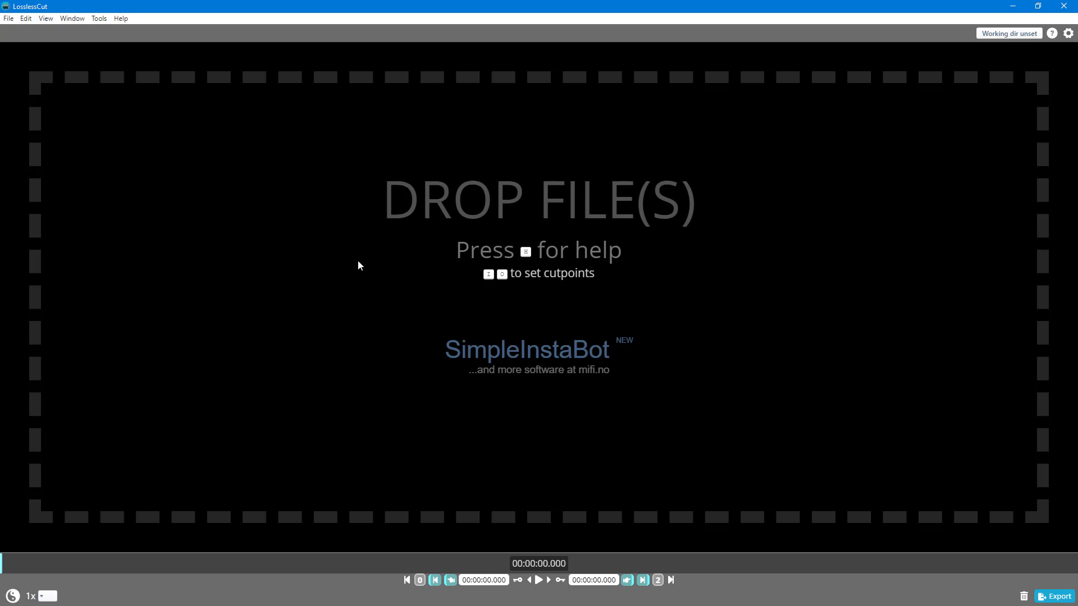
{"action": "mouse_move", "coordinate": [413, 263]}
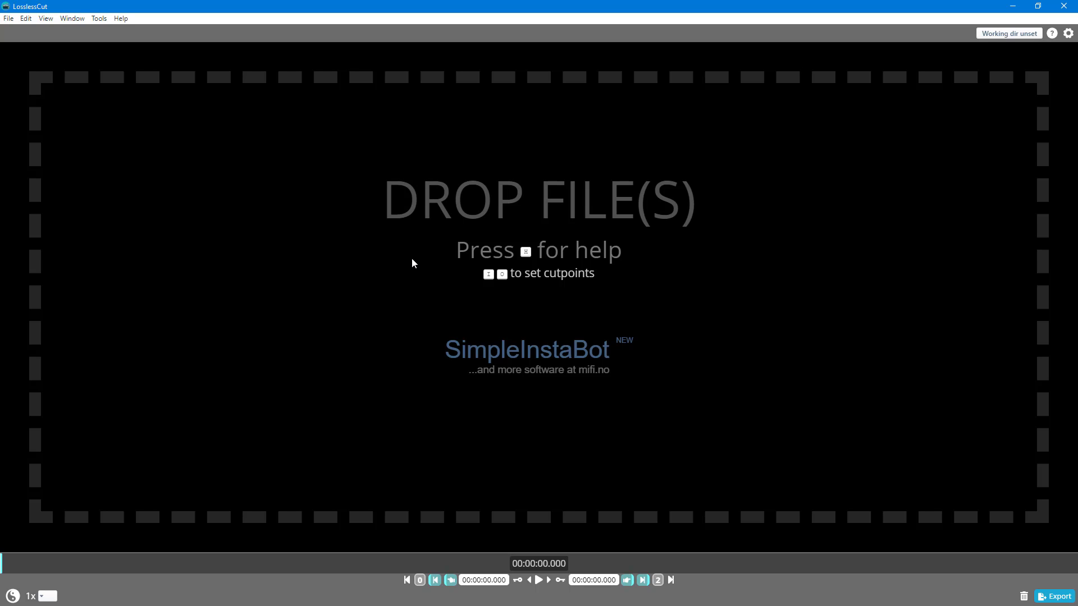
{"action": "mouse_move", "coordinate": [618, 177]}
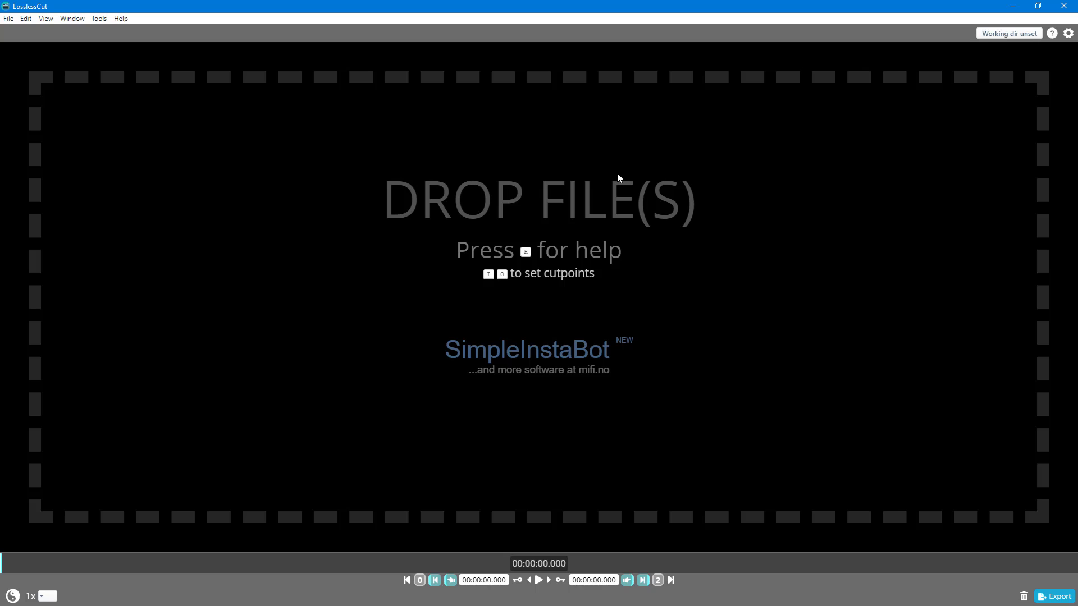
{"action": "mouse_move", "coordinate": [702, 184]}
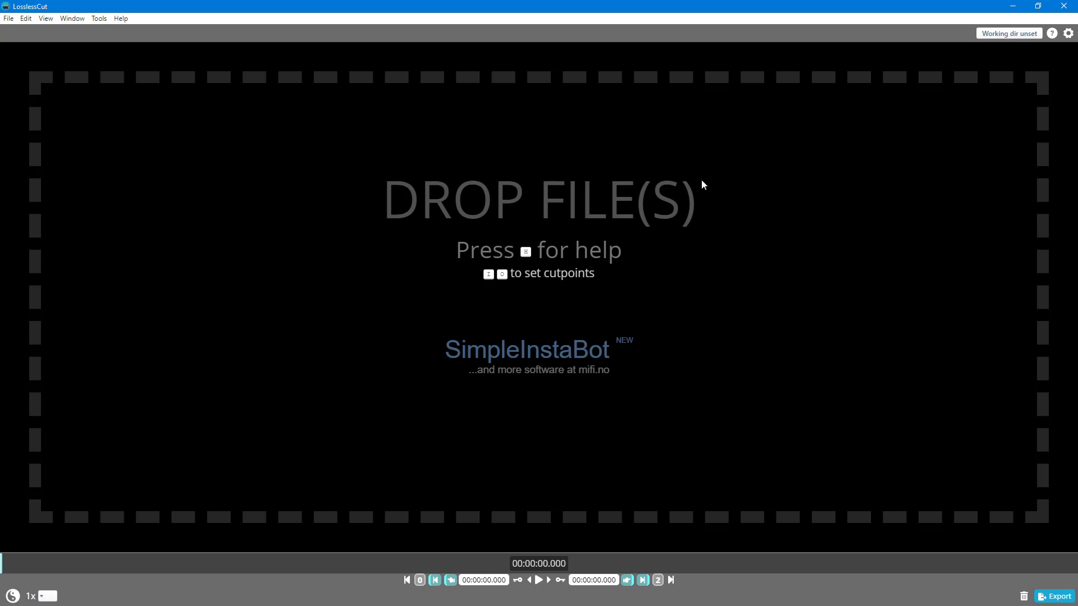
{"action": "mouse_move", "coordinate": [682, 158]}
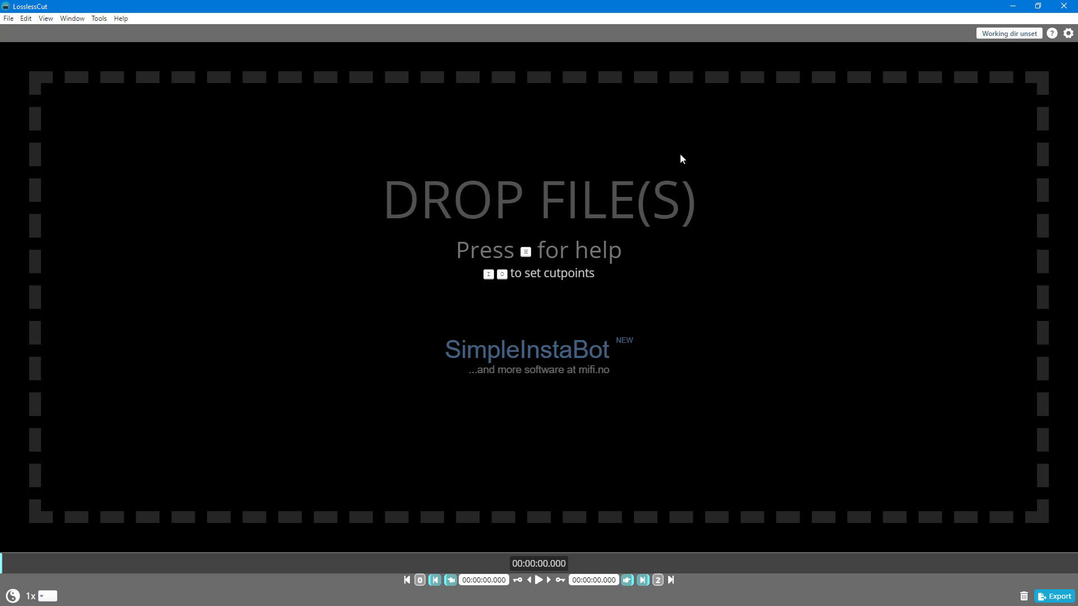
{"action": "mouse_move", "coordinate": [981, 286]}
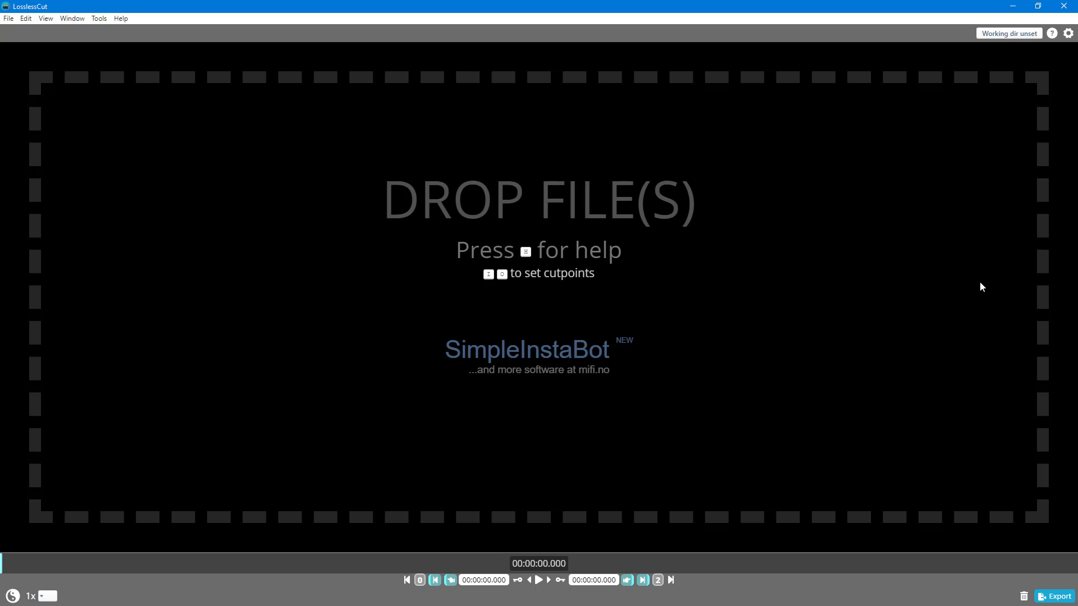